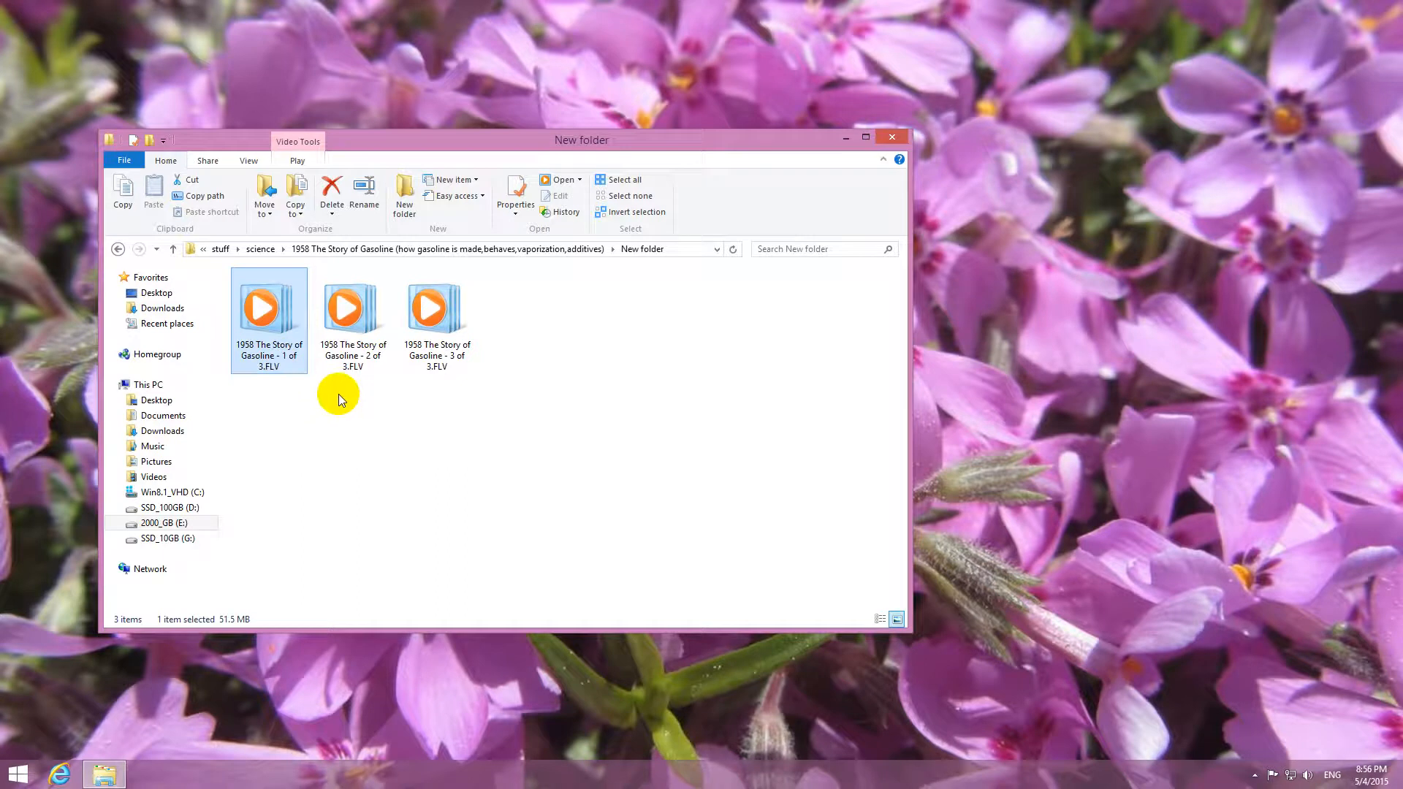
Play '1958 The Story of Gasoline - 1 of 3.FLV' in Windows Media Player.
double_click(269, 307)
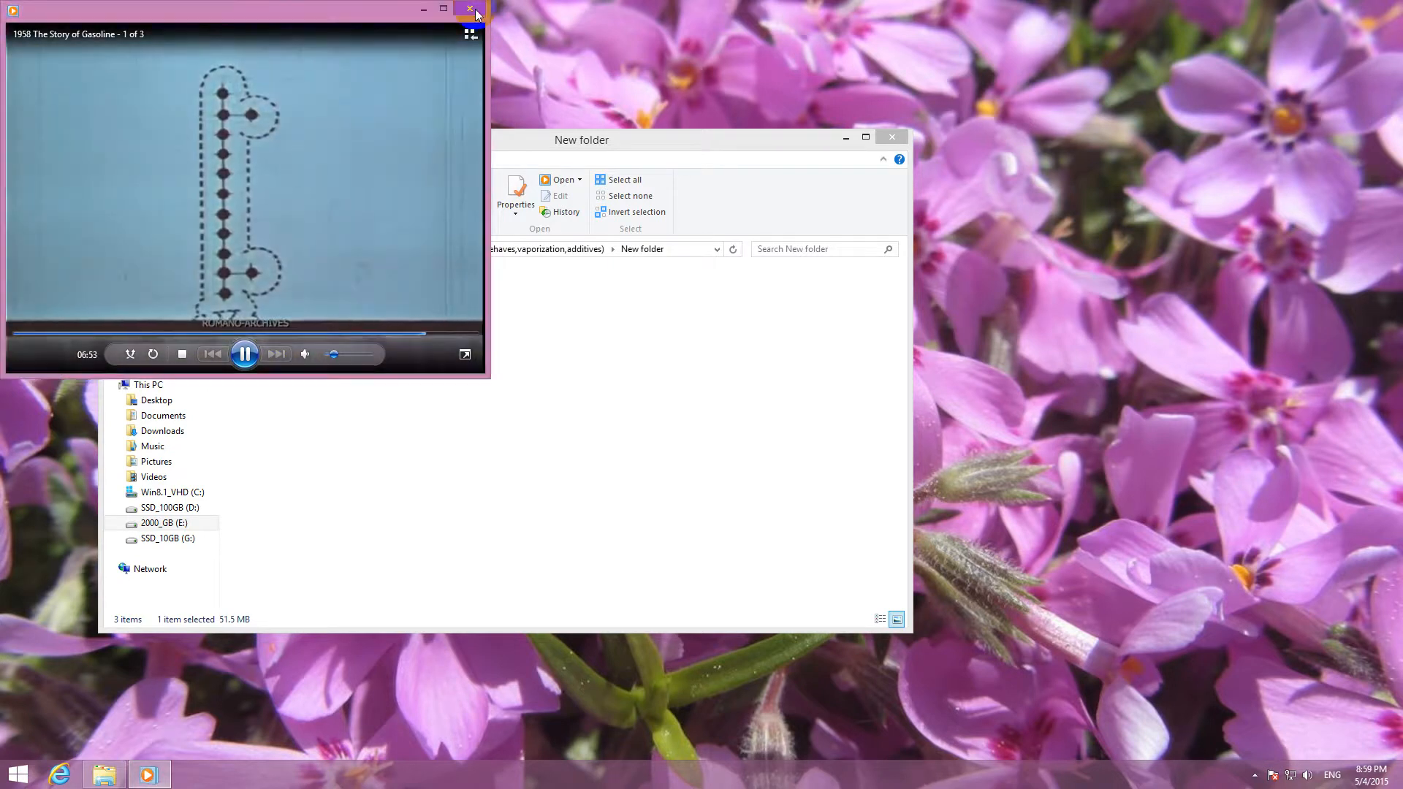